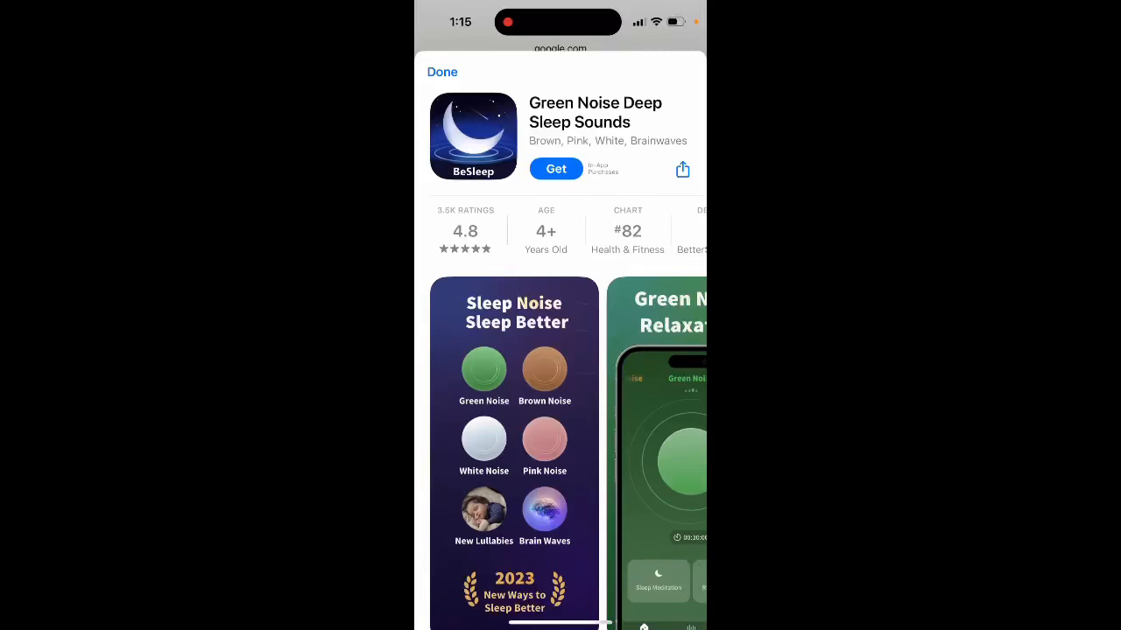
Download Green Noise Deep Sleep Sounds via Get until the Open button appears.
click(556, 168)
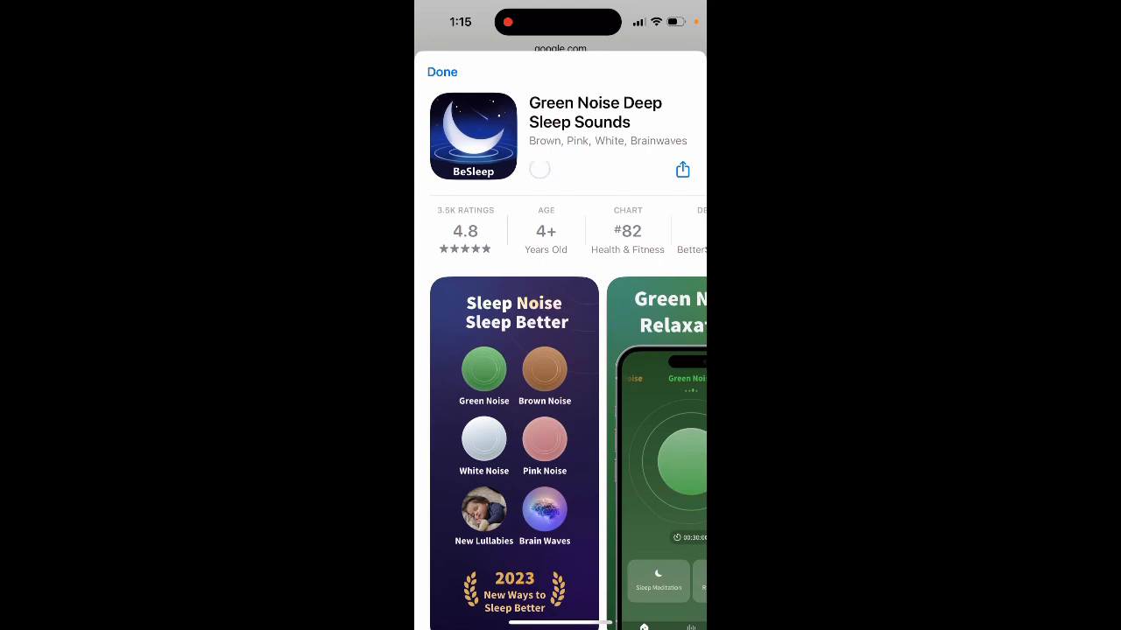
click(539, 169)
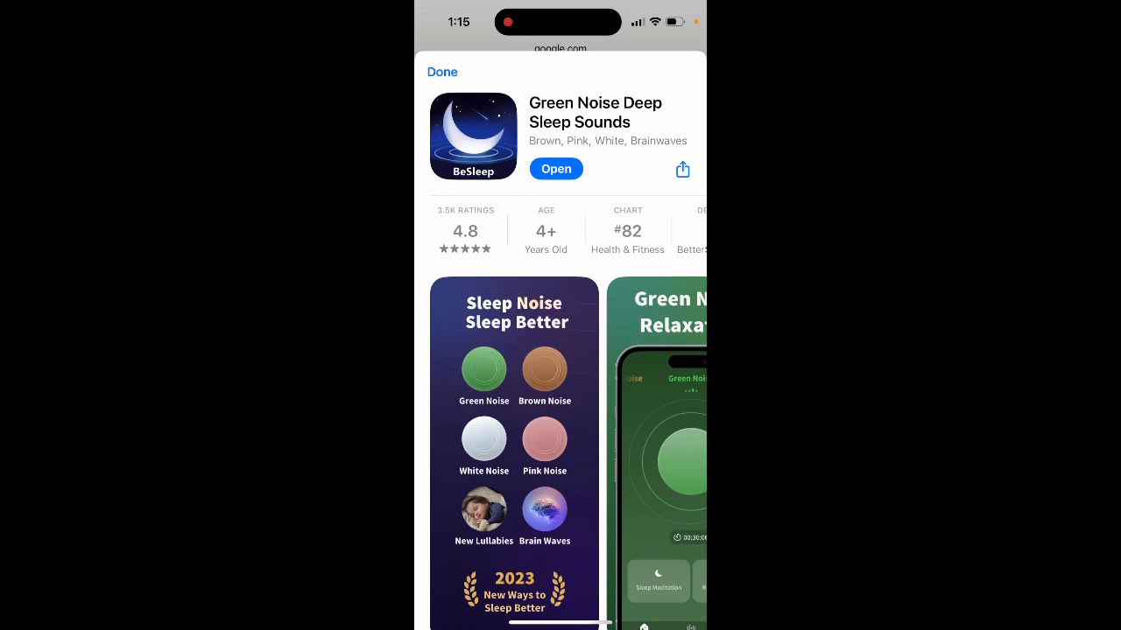
scroll(down, 3)
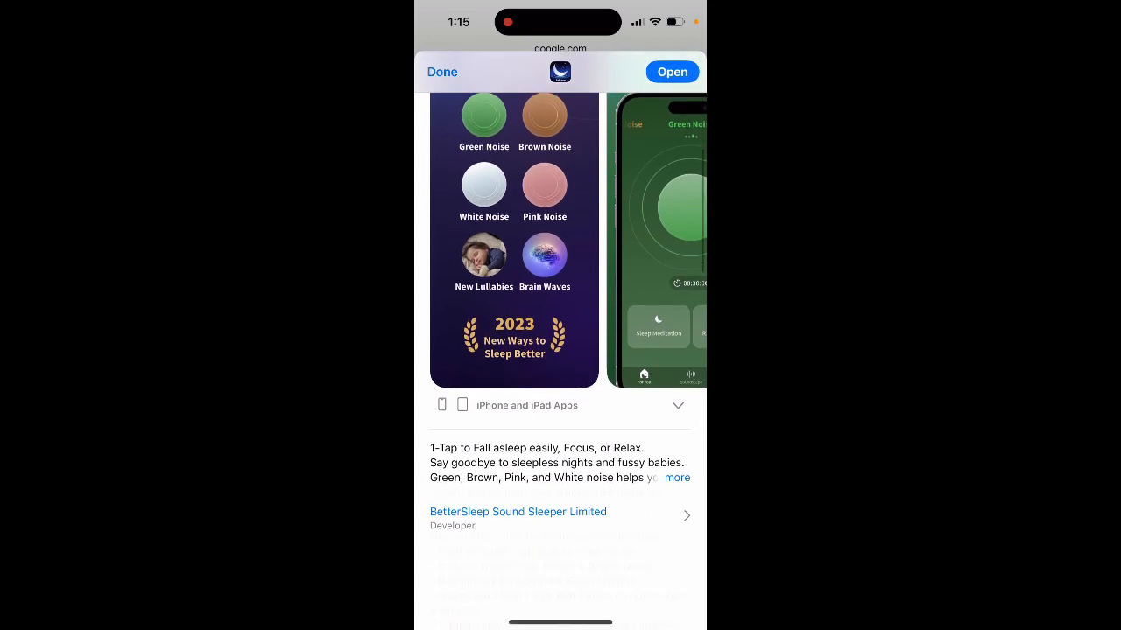
scroll(down, 3)
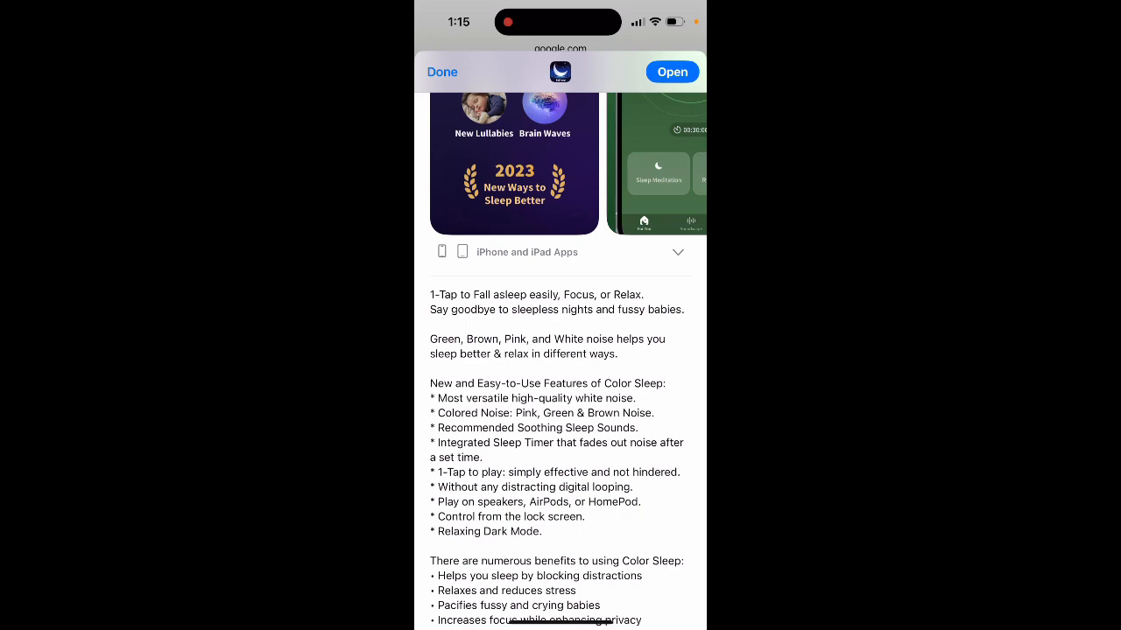
scroll(down, 3)
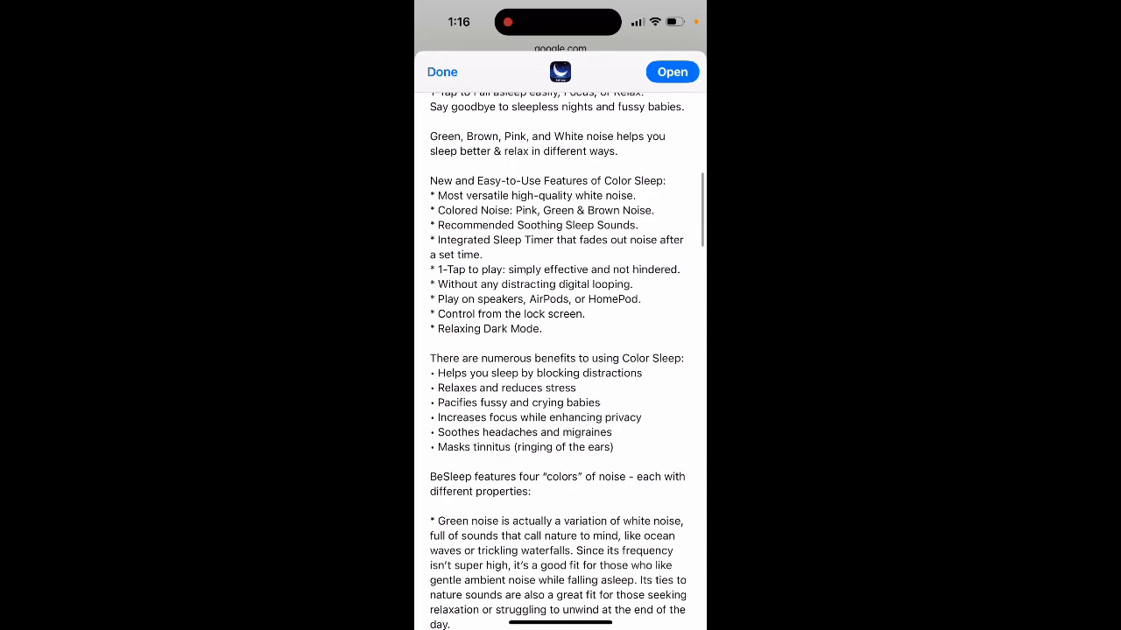
scroll(down, 3)
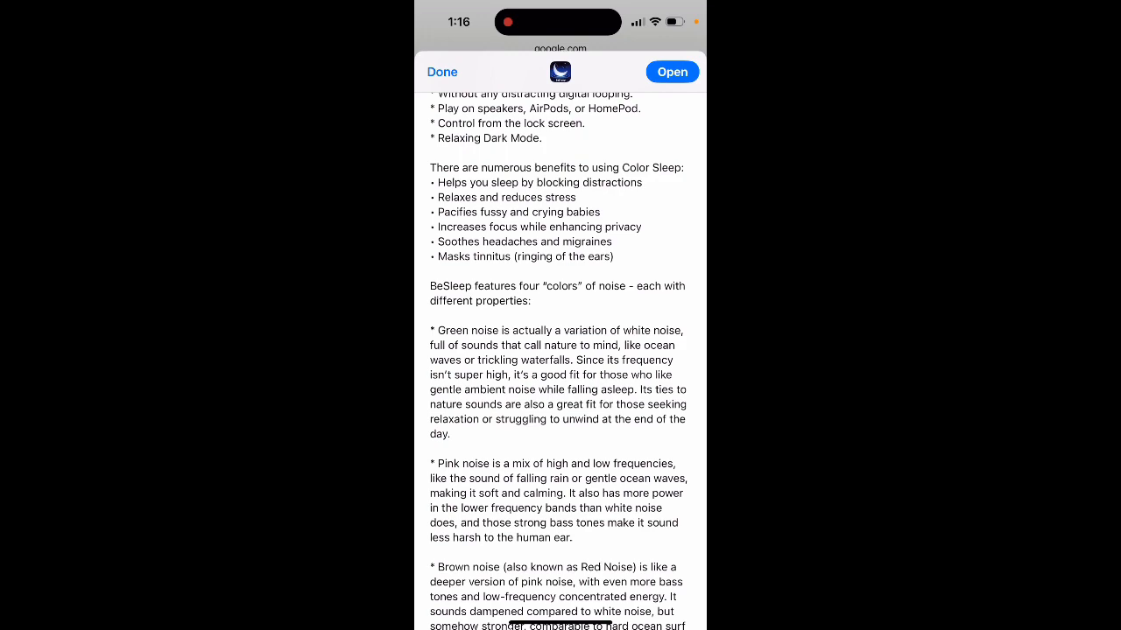
scroll(down, 3)
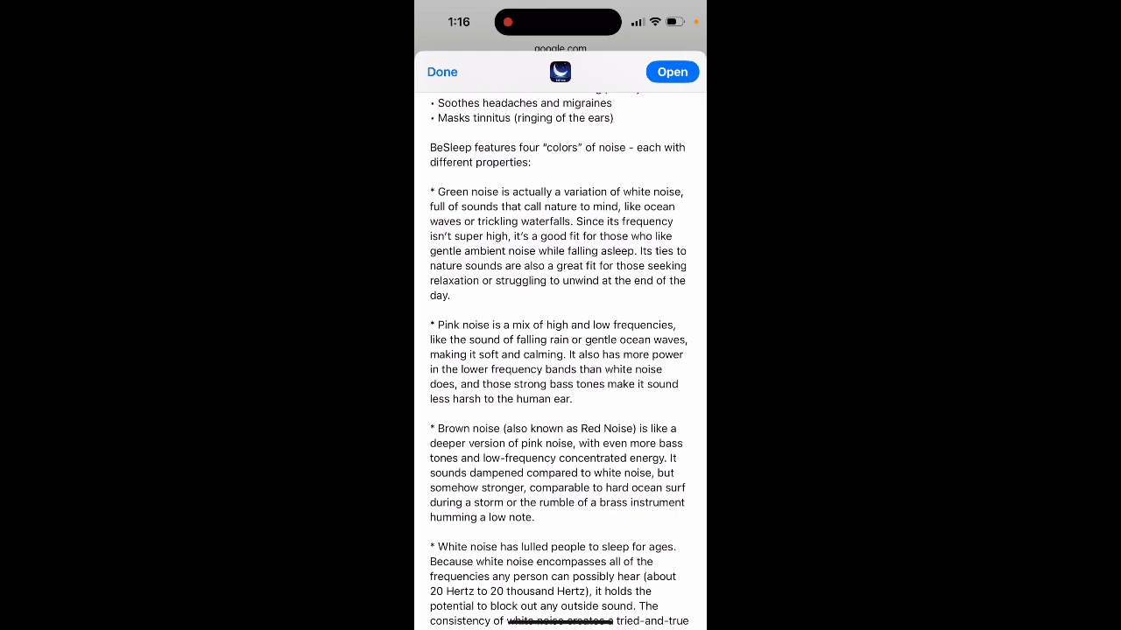
scroll(down, 3)
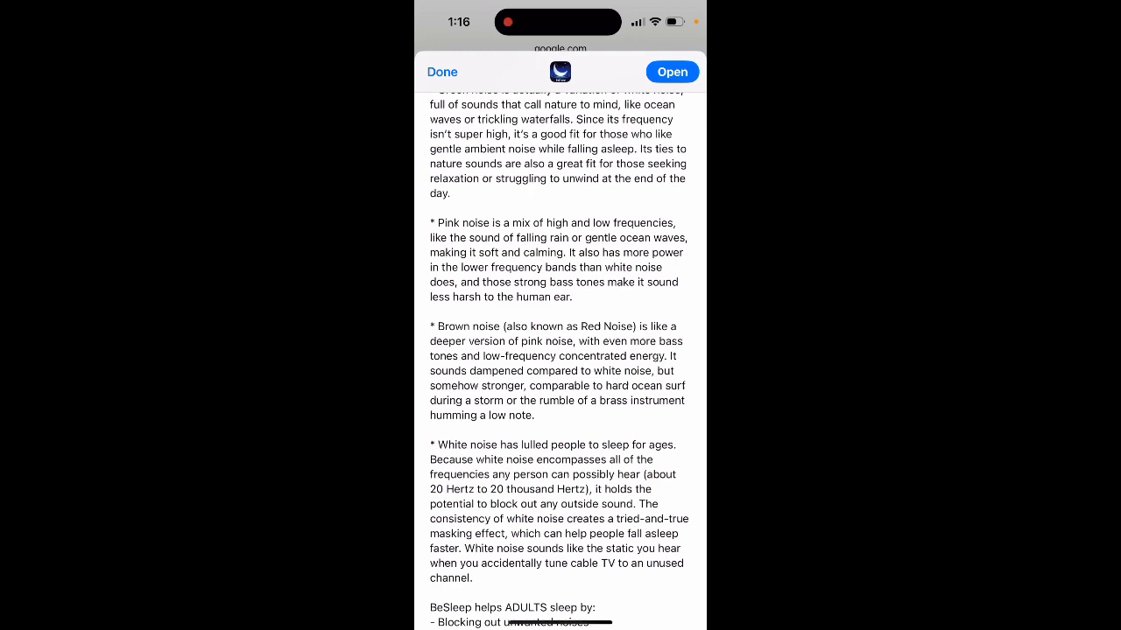
scroll(down, 3)
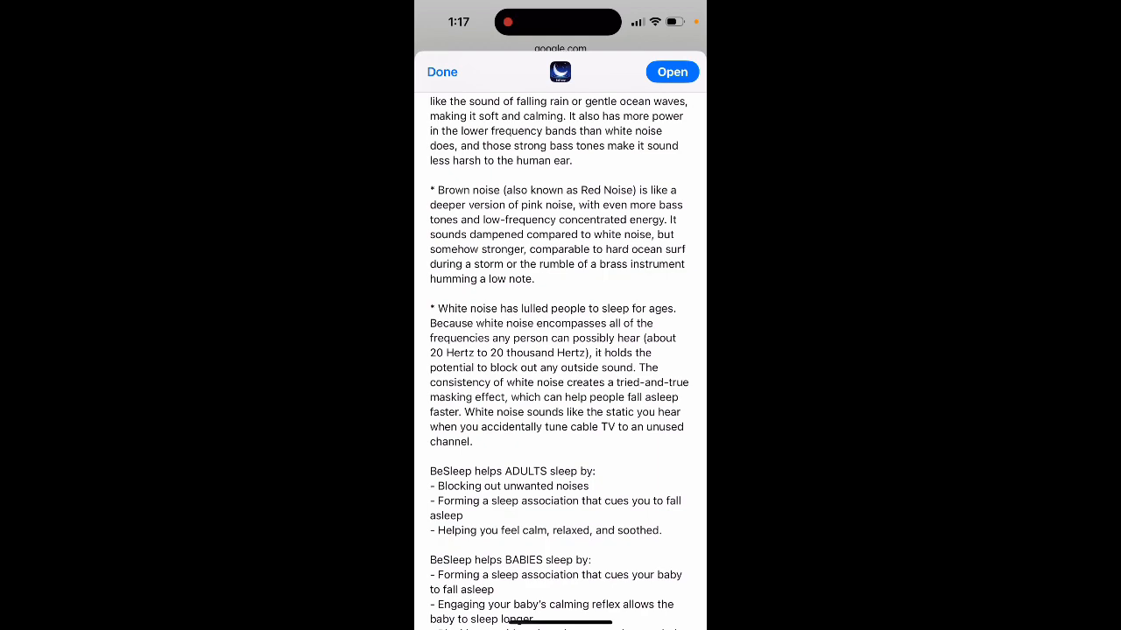
scroll(down, 3)
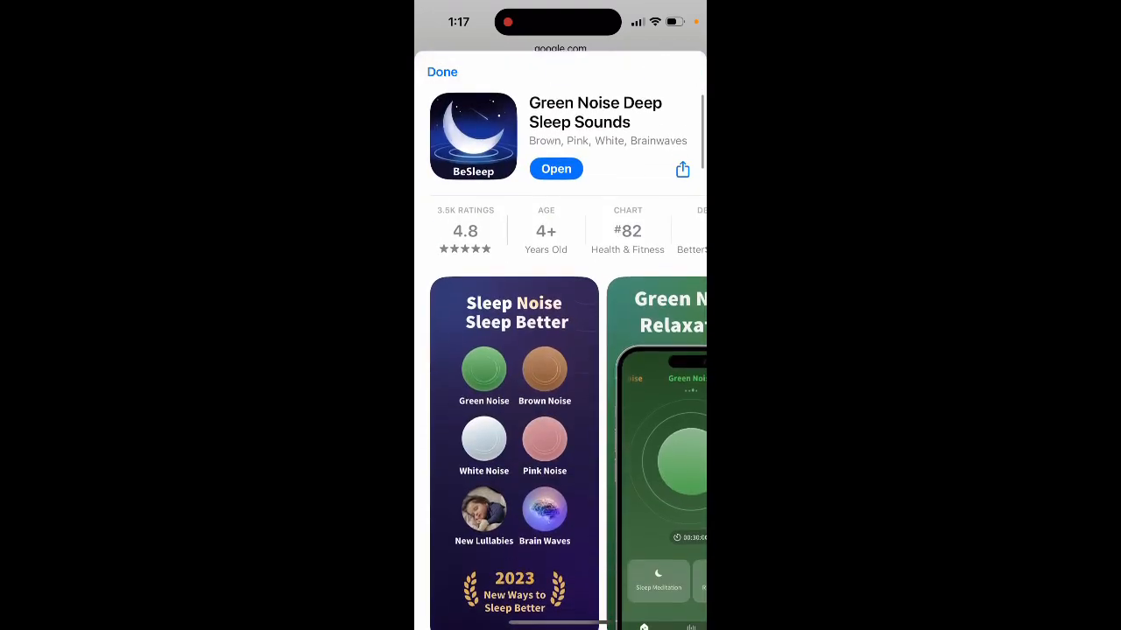
Launch Green Noise Deep Sleep Sounds from its App Store page.
click(556, 169)
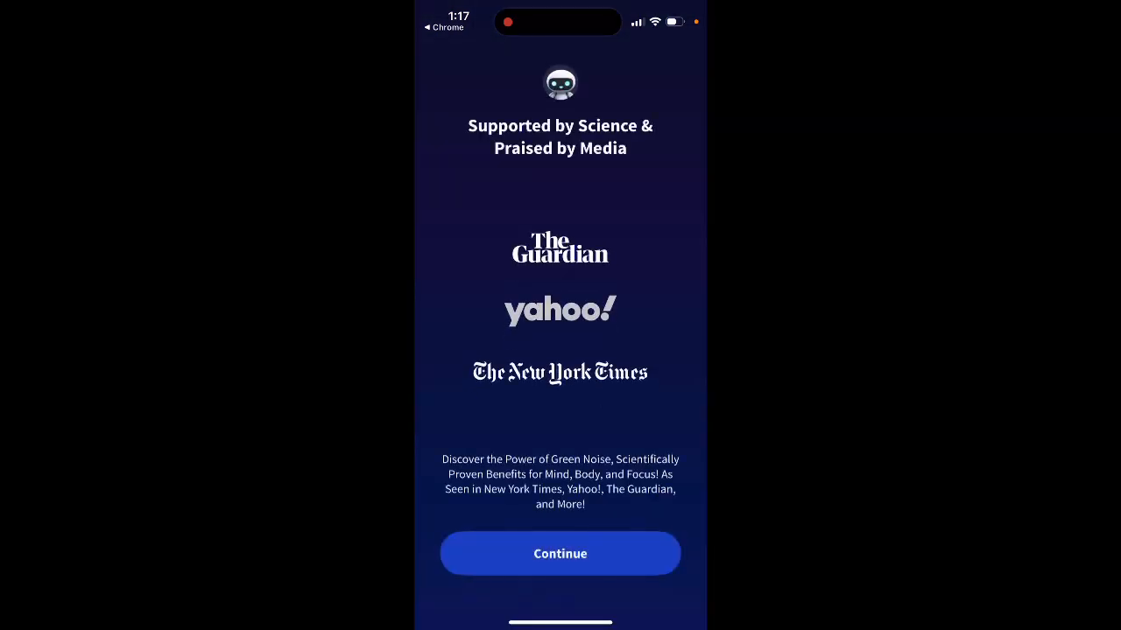
Pass the media praise screen, answer 'Sometimes' to focusing, and pass the Brainwaves screen.
click(559, 554)
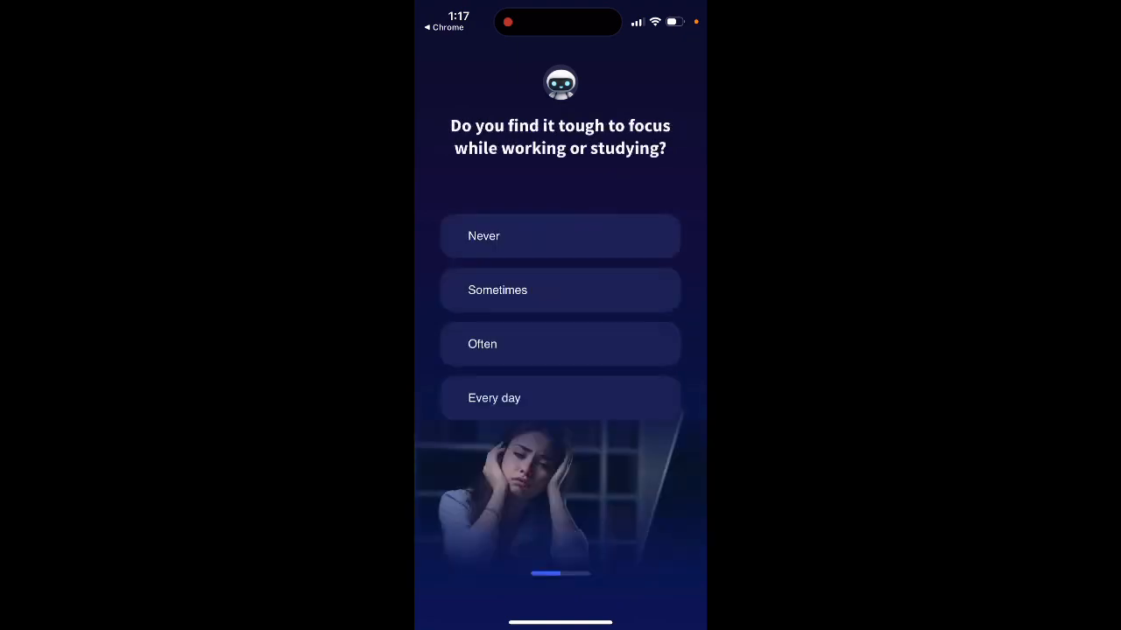
click(560, 290)
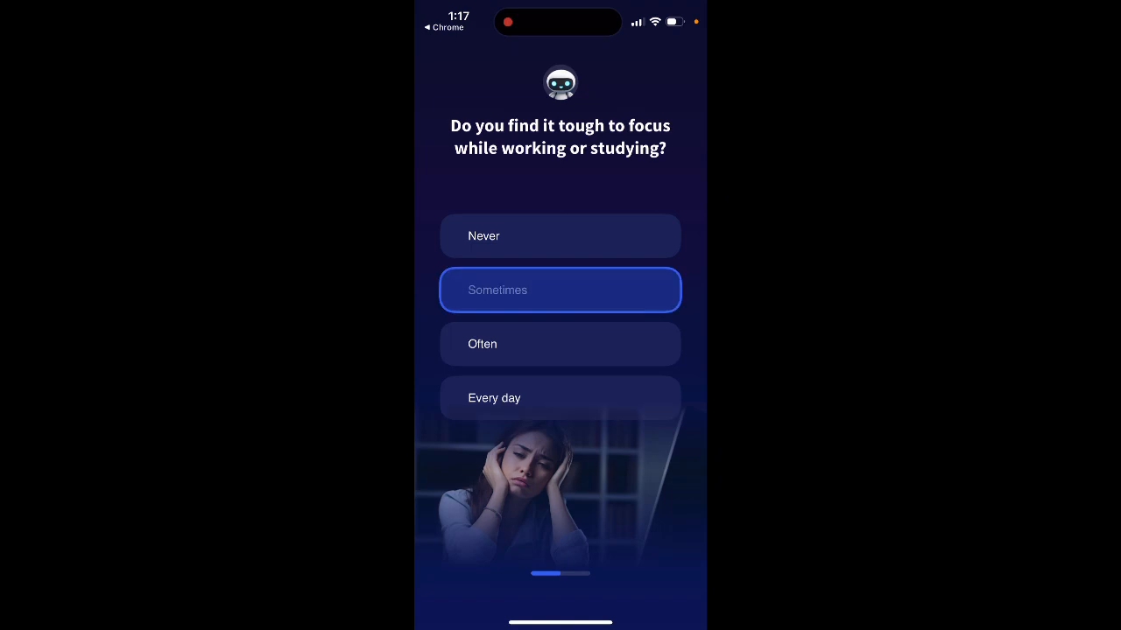
click(559, 289)
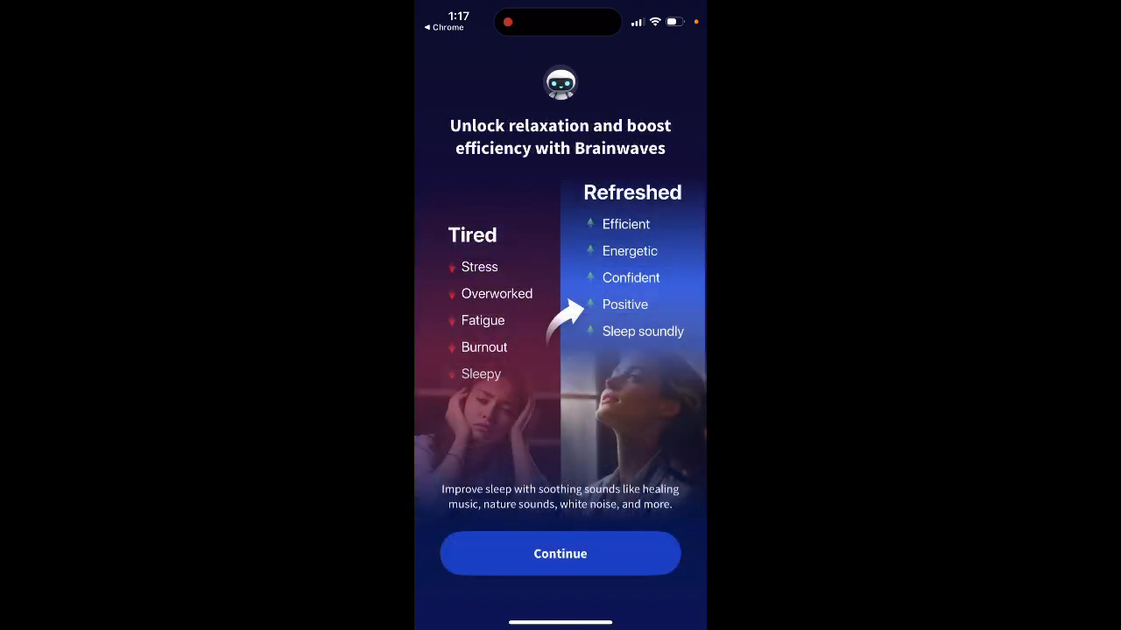
click(559, 553)
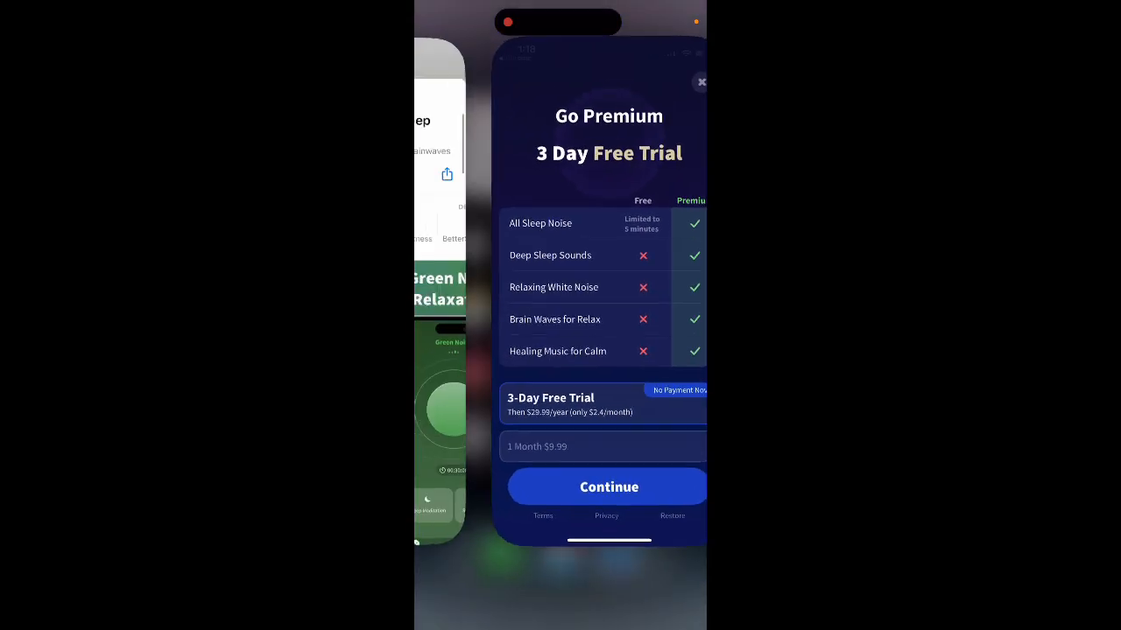
Switch back to the App Store card for the app's listing.
click(701, 82)
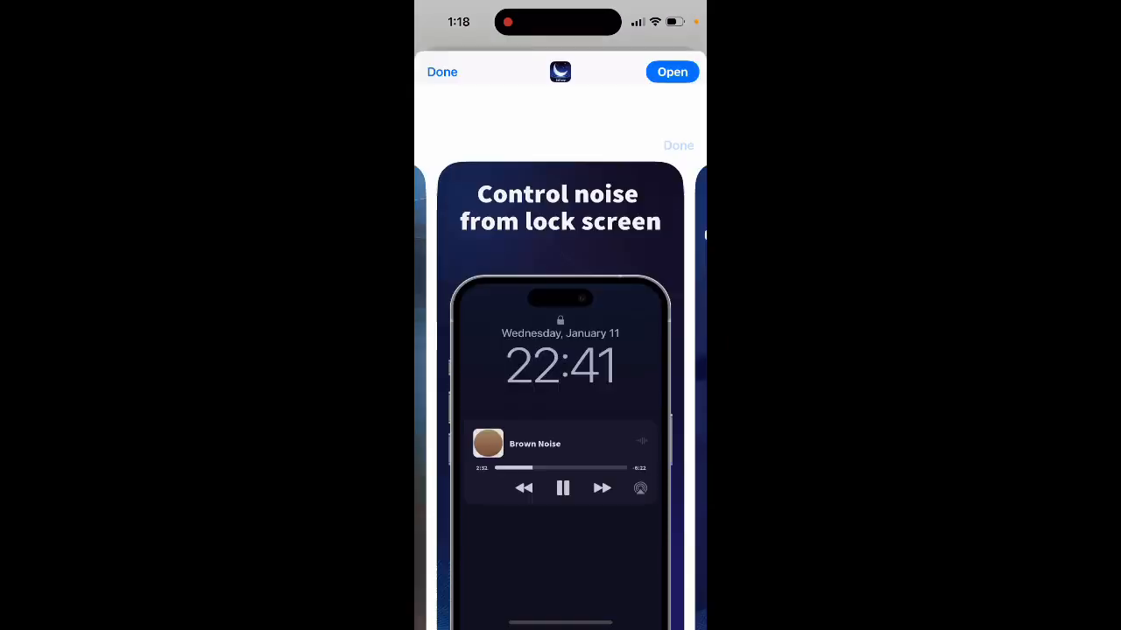
Open the #82 Health & Fitness chart and scroll Top Free Apps to position 82.
click(441, 71)
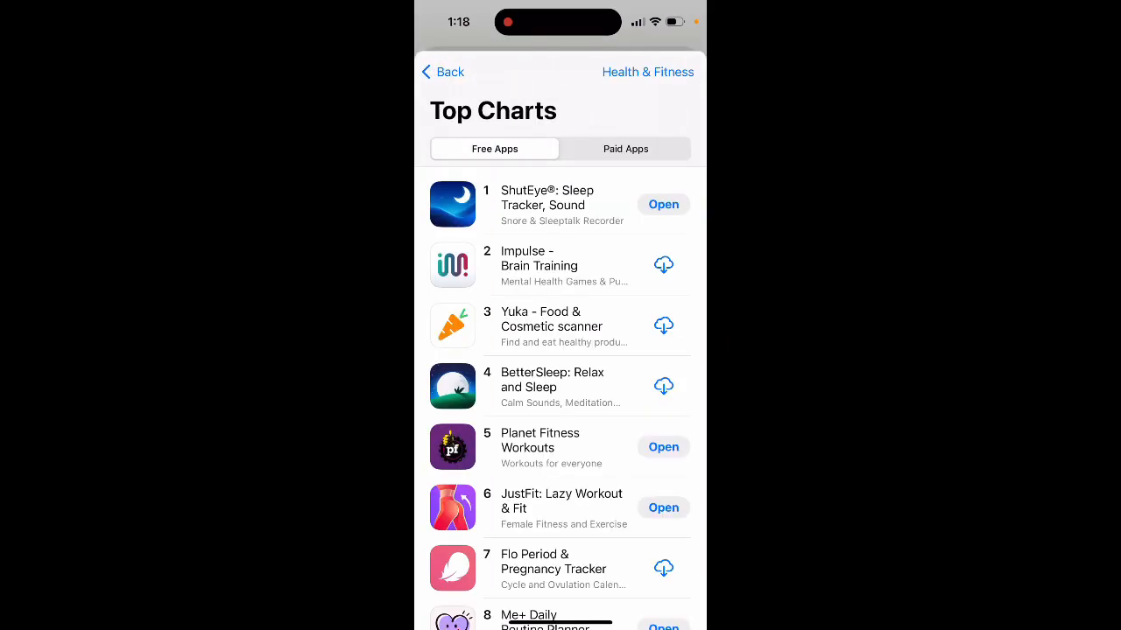
scroll(down, 3)
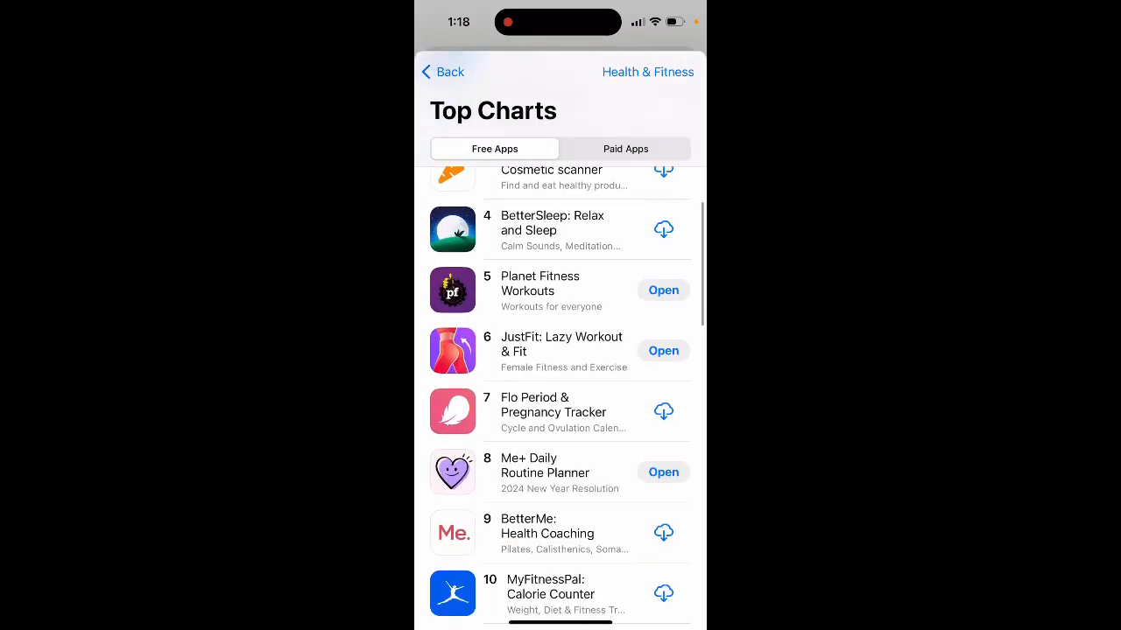
scroll(down, 3)
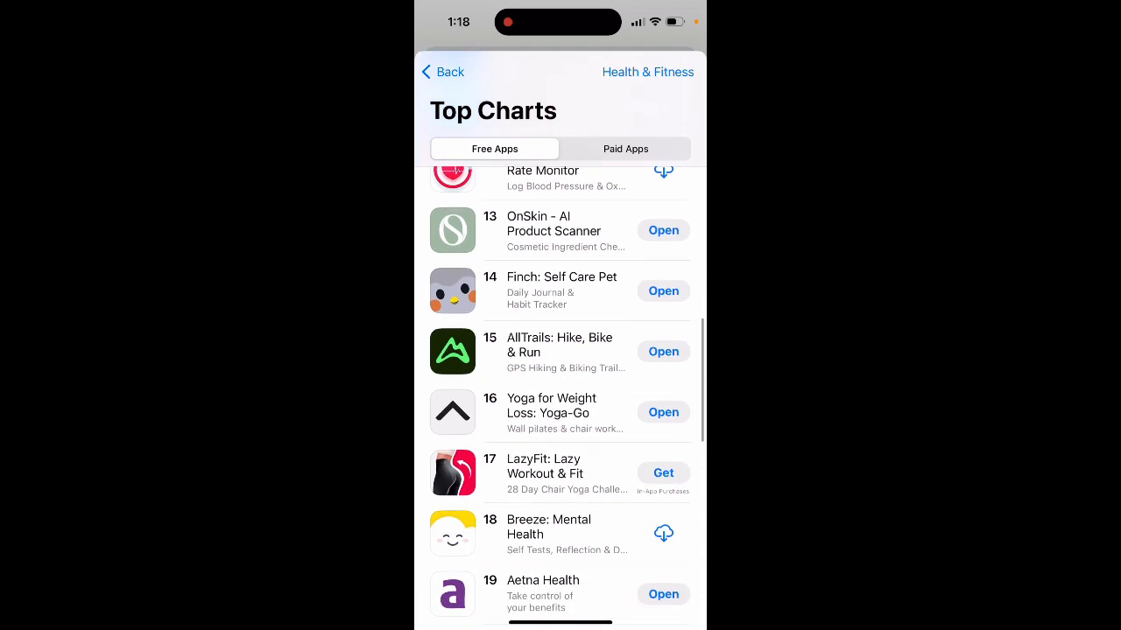
scroll(down, 3)
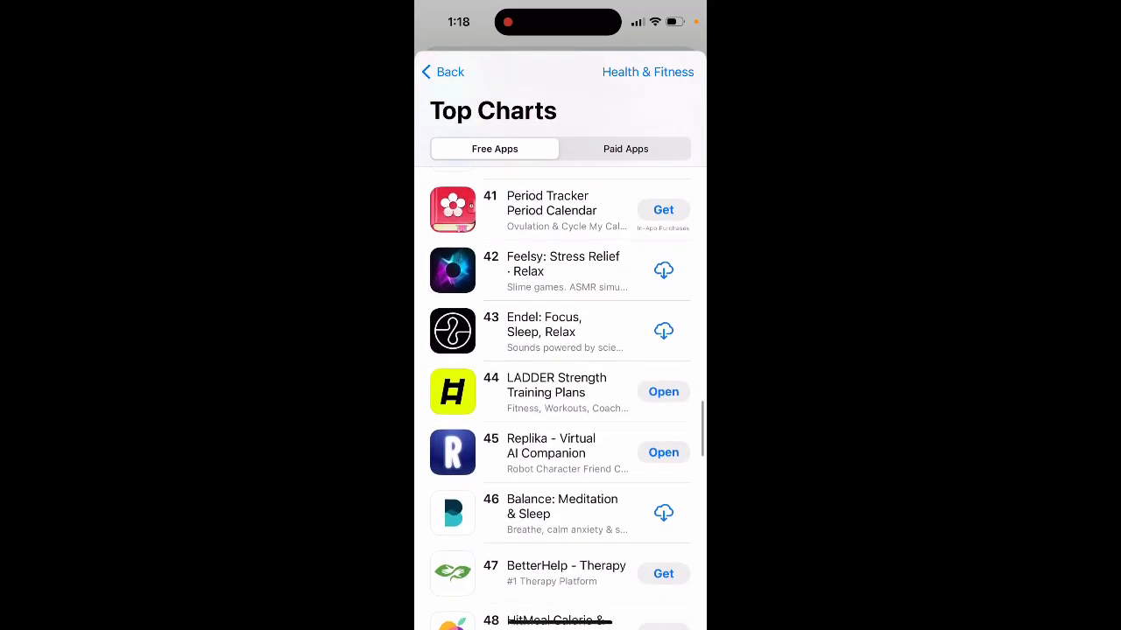
scroll(down, 3)
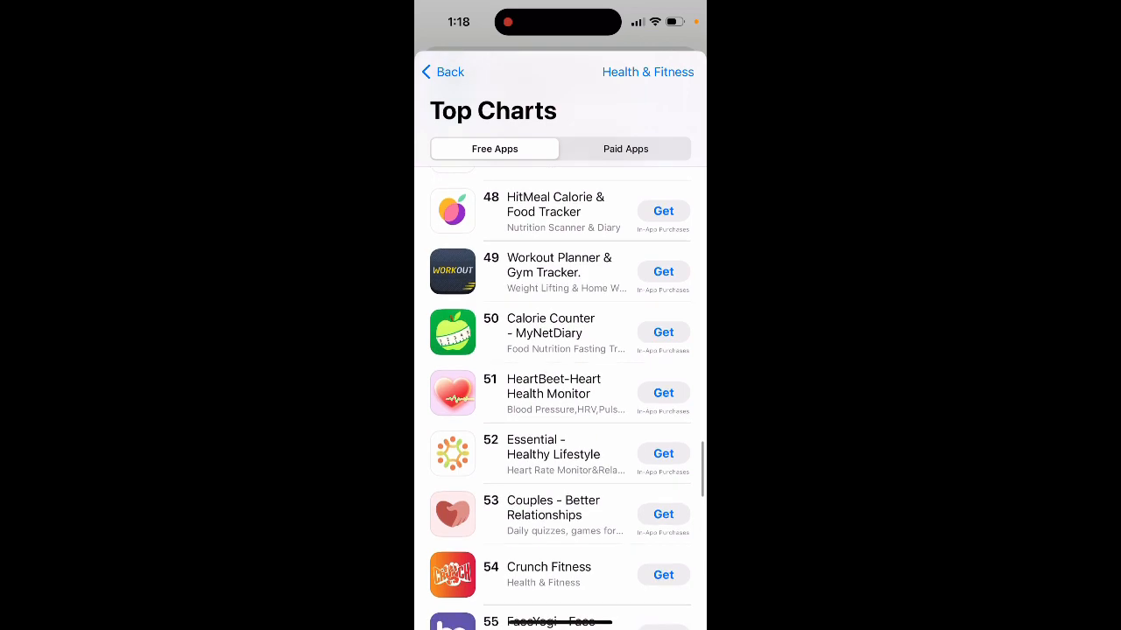
scroll(down, 3)
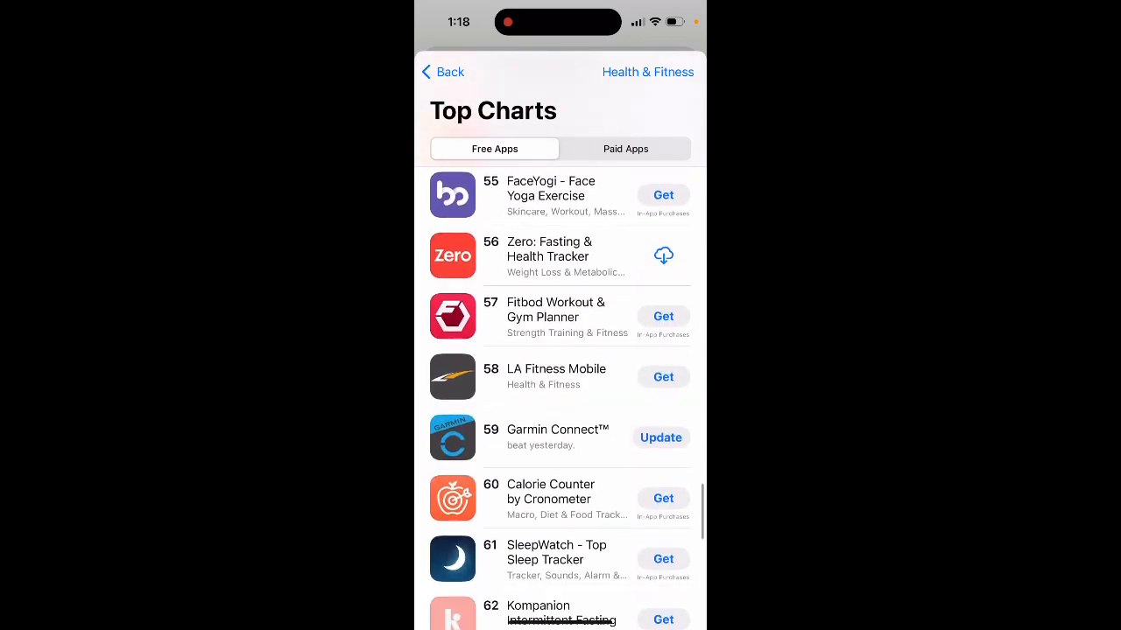
scroll(down, 3)
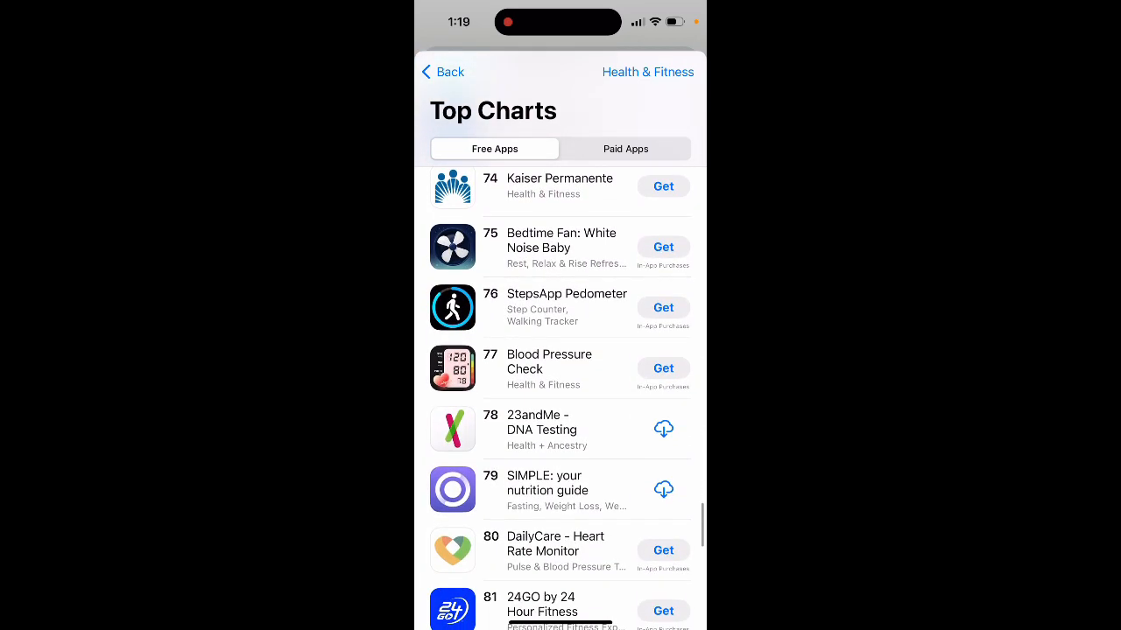
scroll(down, 3)
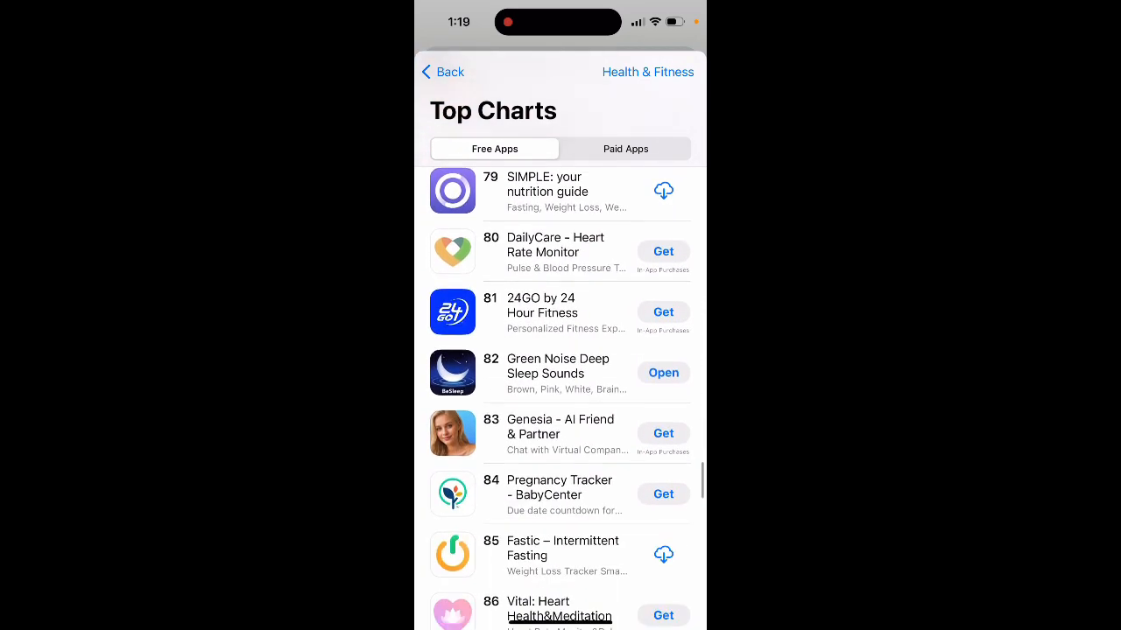